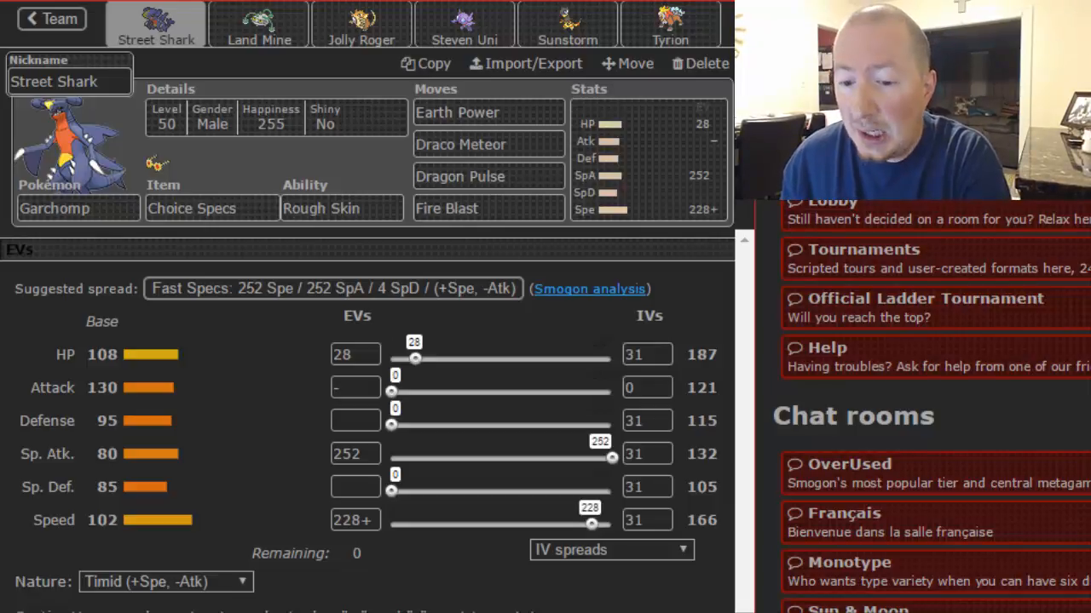
pyautogui.moveTo(259, 23)
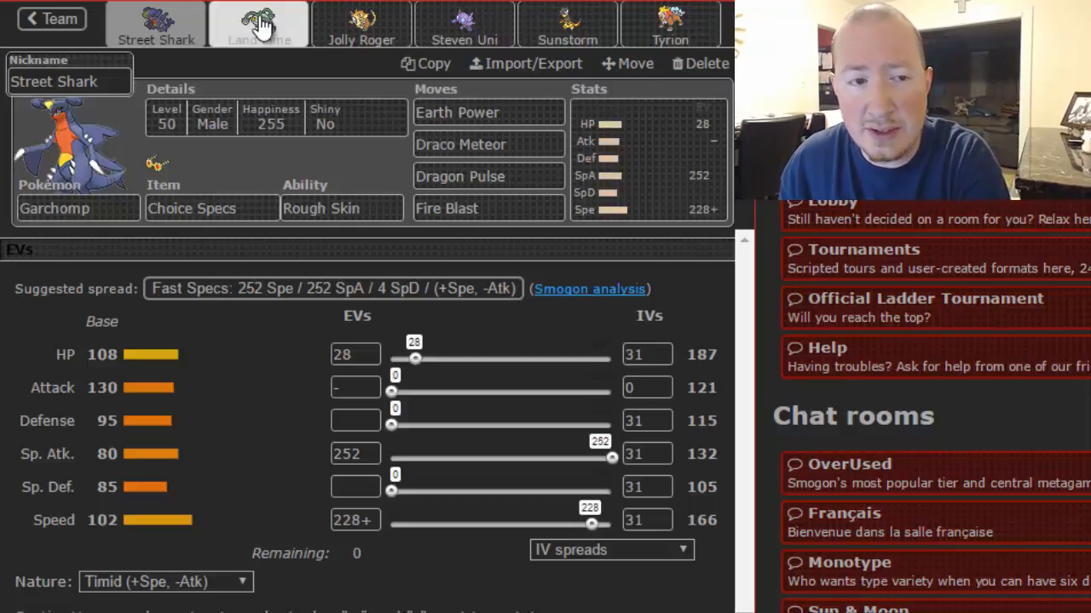
# - Bring up Land Mine, the Ferrothorn, in place of Street Shark's Garchomp set
pyautogui.click(259, 23)
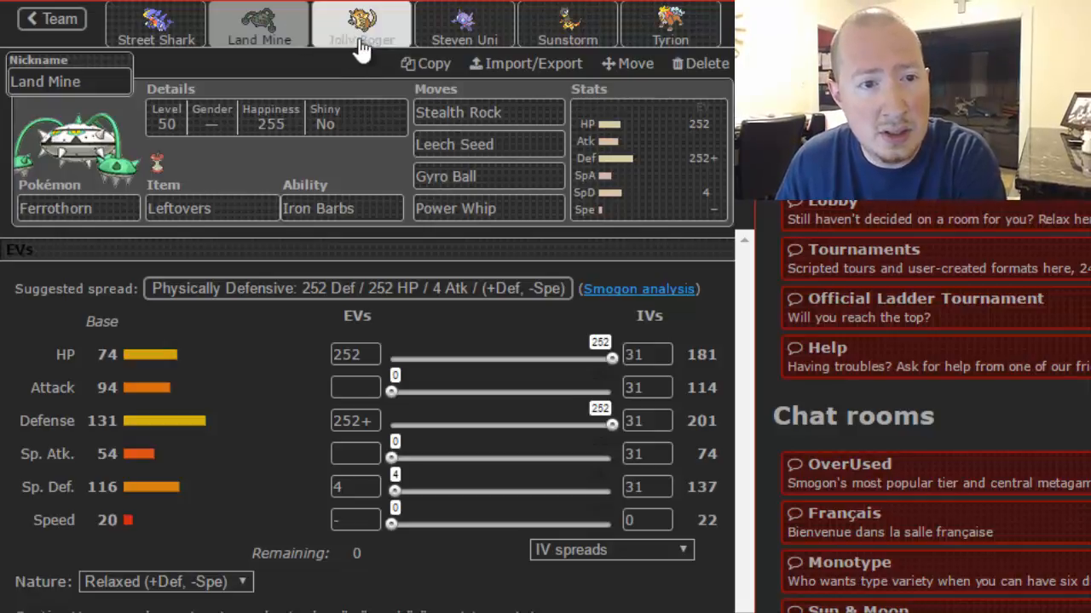
# - Show Jolly Roger, the Raticate holding Toxic Orb with Guts, four moves and EVs
pyautogui.click(361, 24)
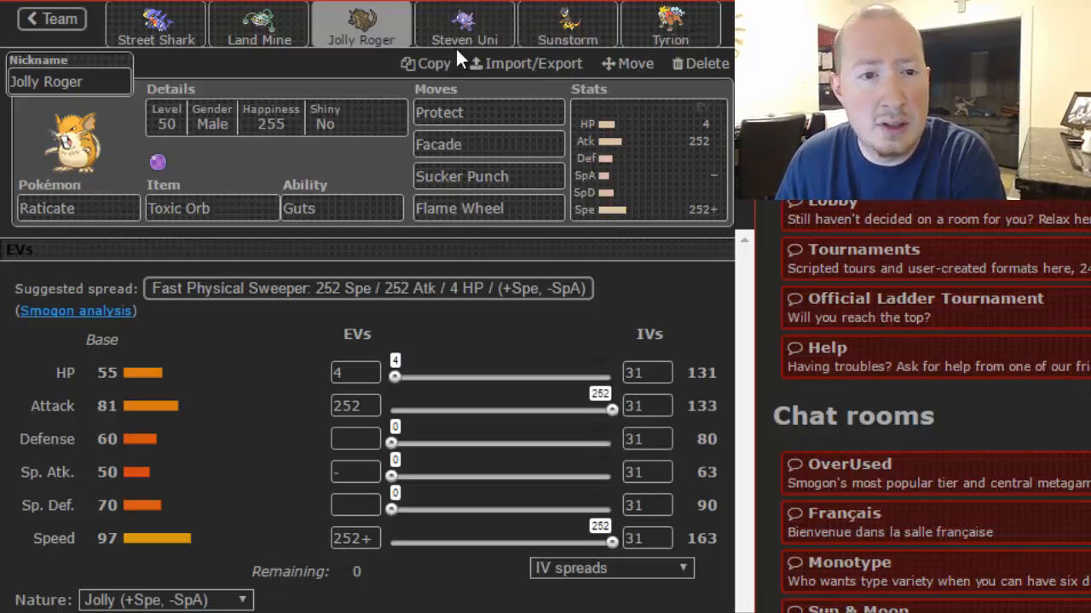
# - Show Steven Uni, the Sableye with Sablenite, Prankster and a defensive EV spread
pyautogui.click(464, 24)
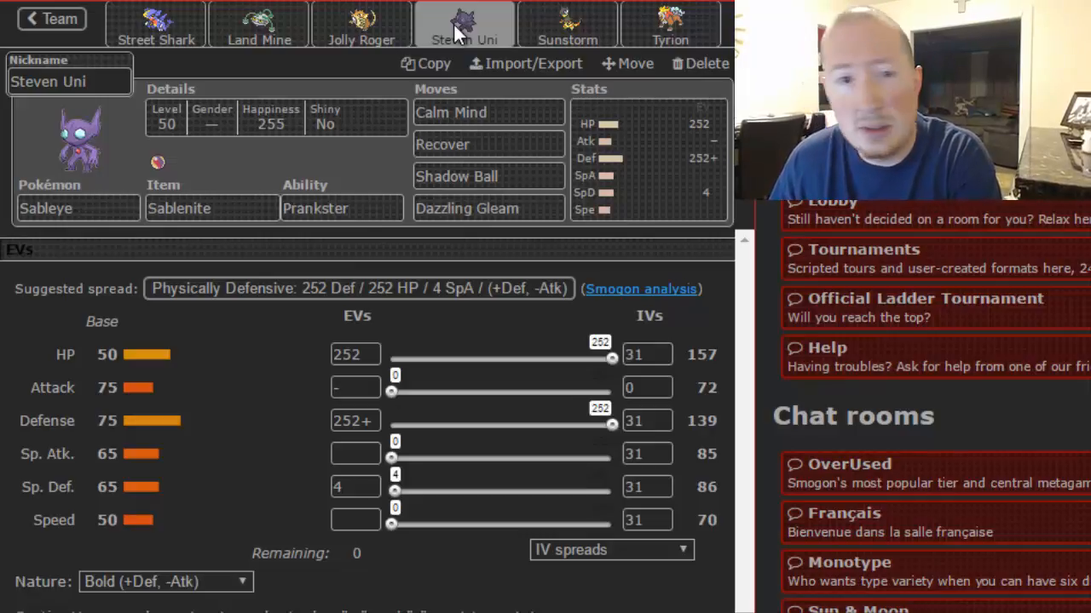
# - Review Sunstorm the Heliolisk's Assault Vest set, then show Tyrion the Entei's Choice Band set
pyautogui.click(567, 23)
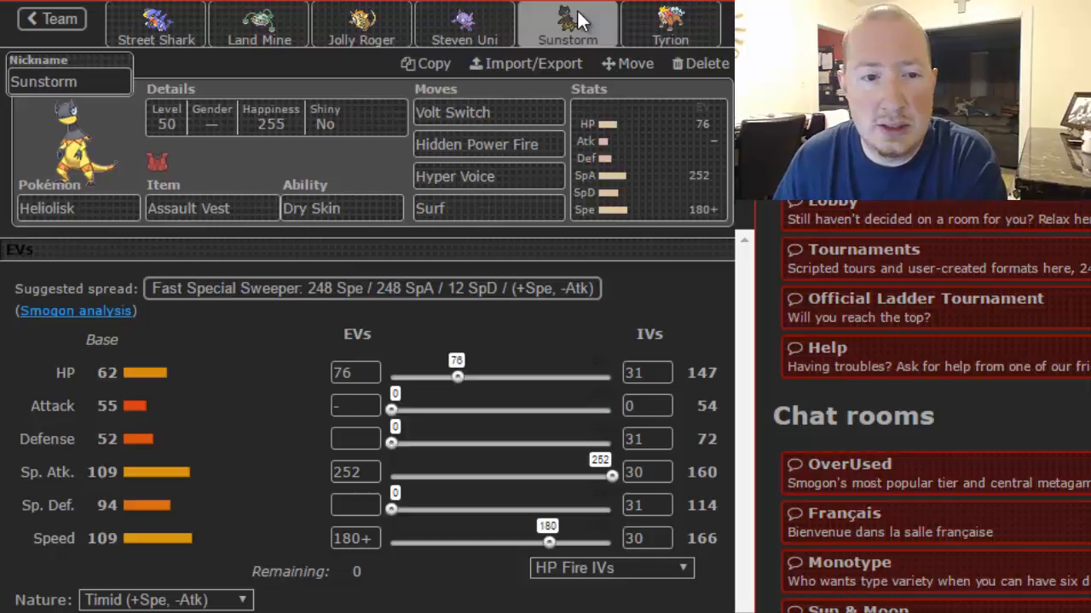
pyautogui.click(671, 24)
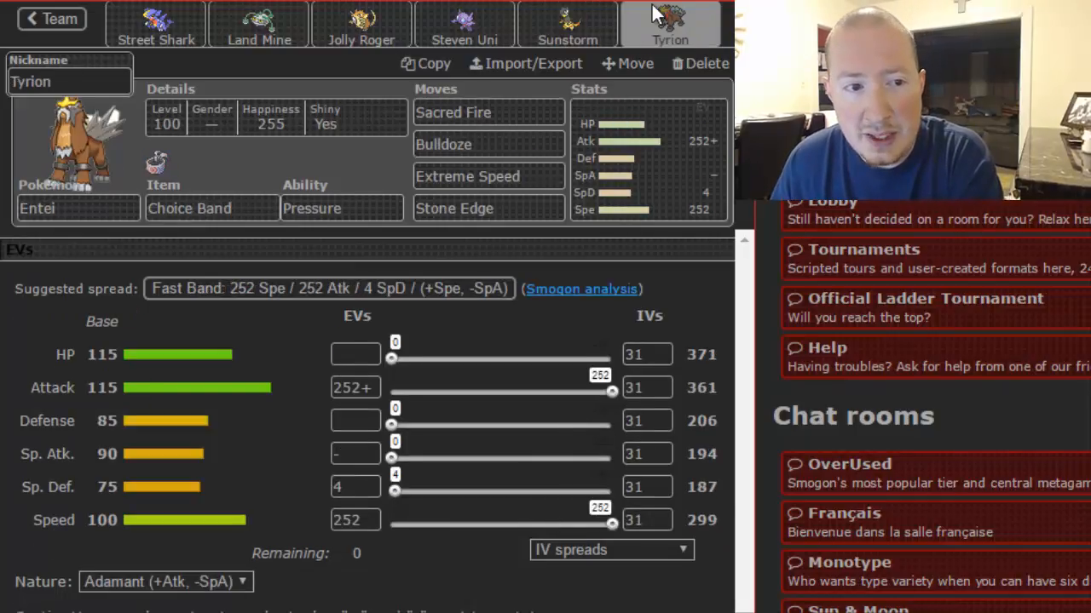